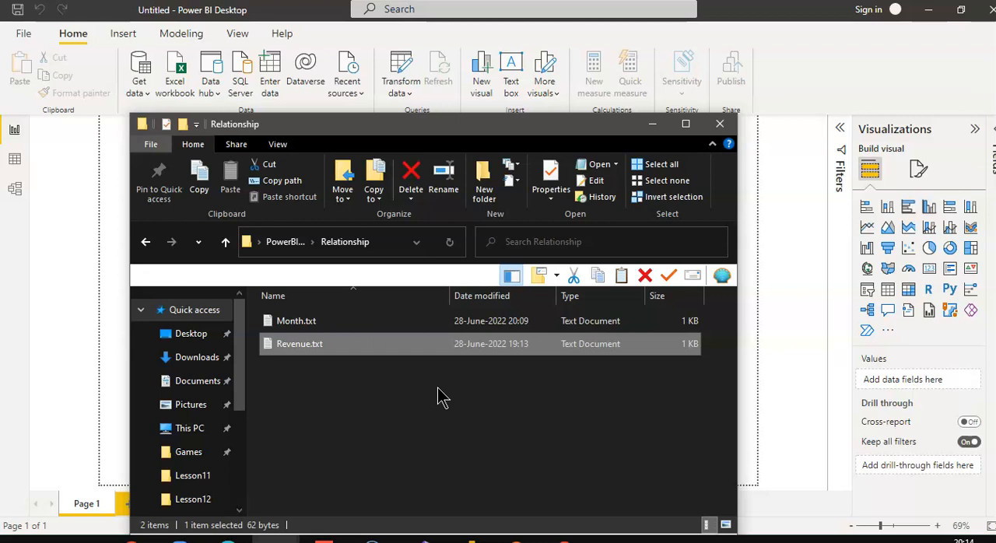
pyautogui.moveTo(374, 389)
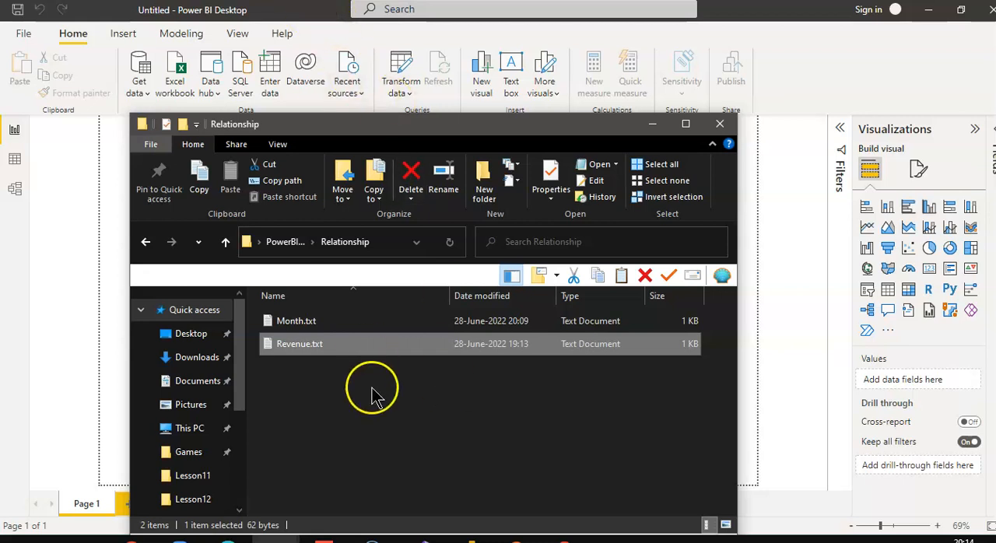
# Step: Open Month.txt and Revenue.txt in Notepad to inspect their comma-separated rows
pyautogui.click(296, 321)
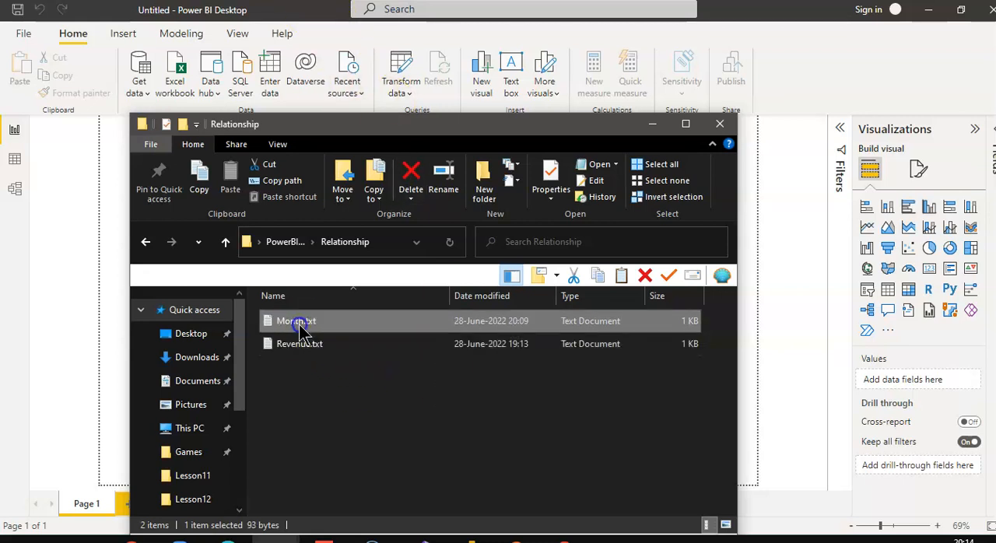
pyautogui.doubleClick(296, 321)
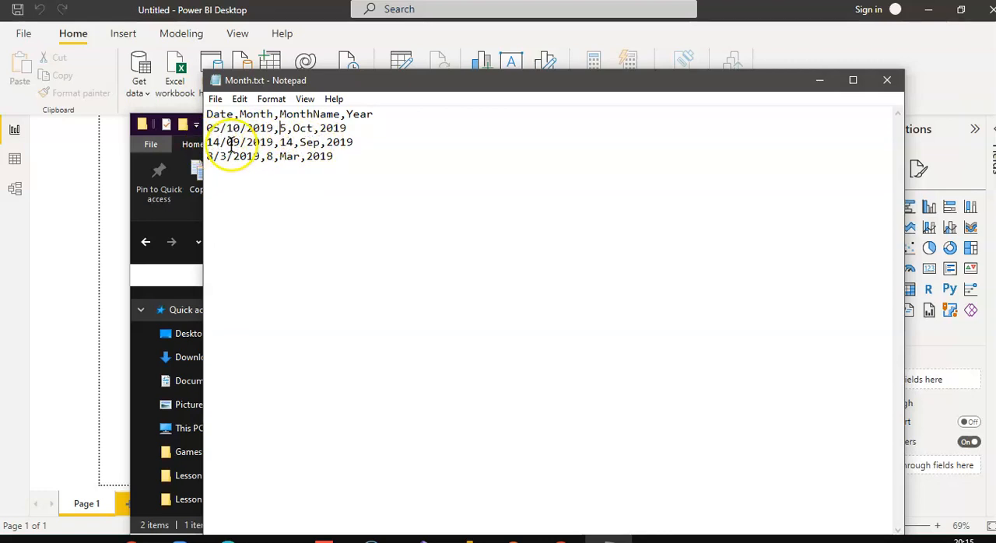
pyautogui.doubleClick(212, 143)
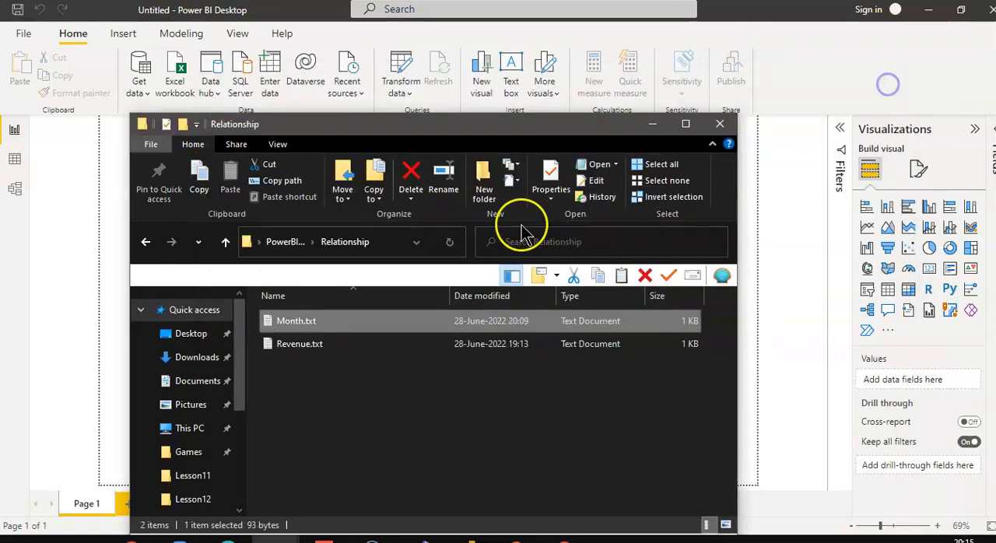
pyautogui.doubleClick(299, 343)
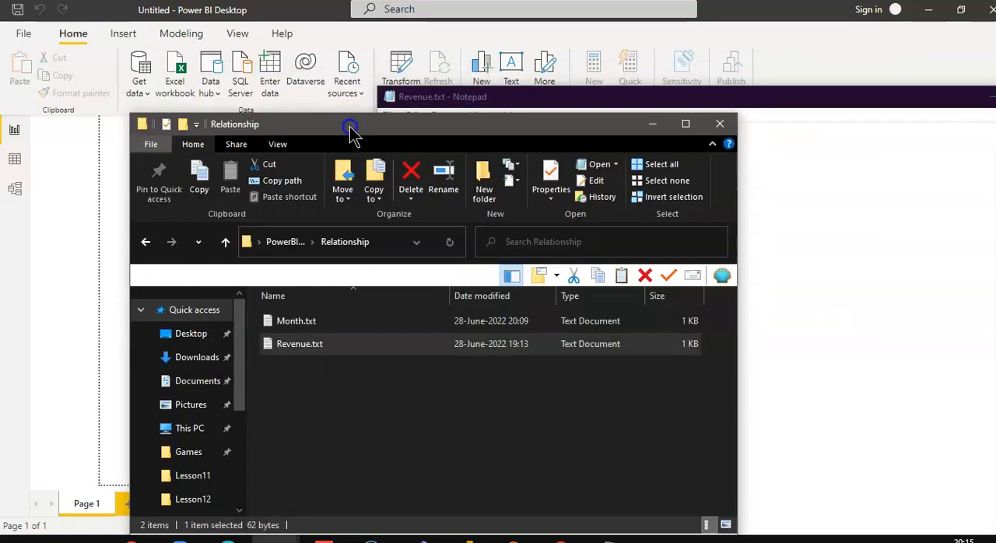
pyautogui.doubleClick(295, 321)
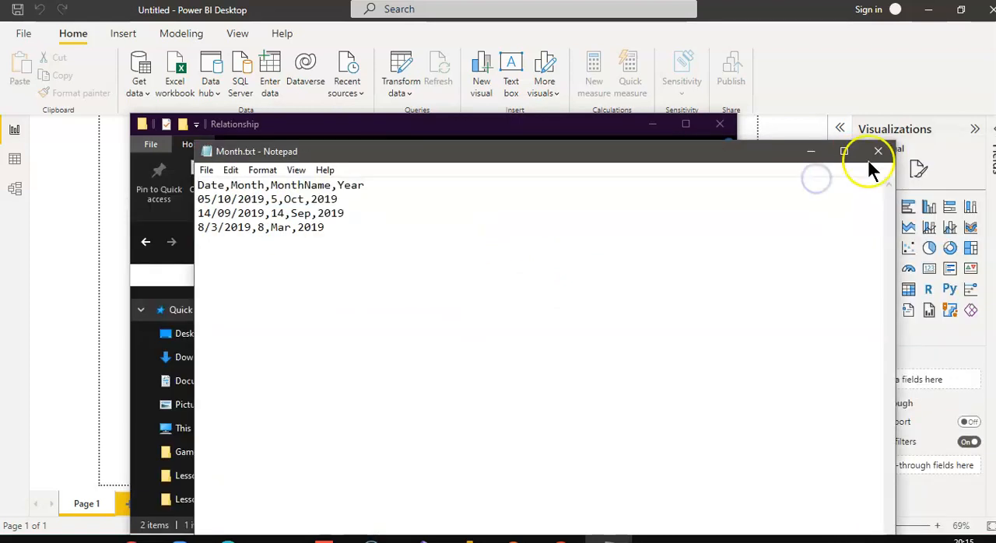
# Step: Close Notepad and load Month.txt through Get data Text/CSV as a comma-delimited table
pyautogui.click(879, 150)
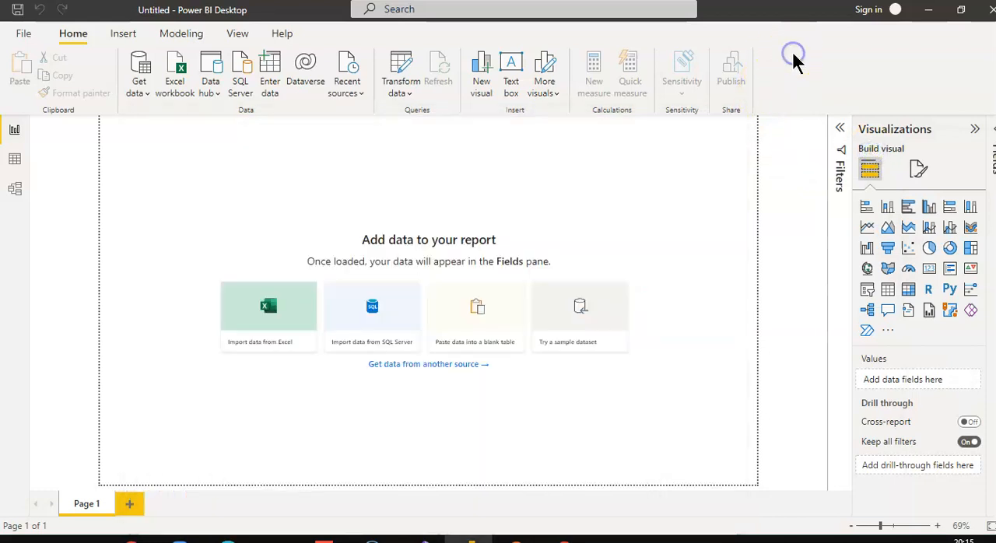
pyautogui.click(138, 74)
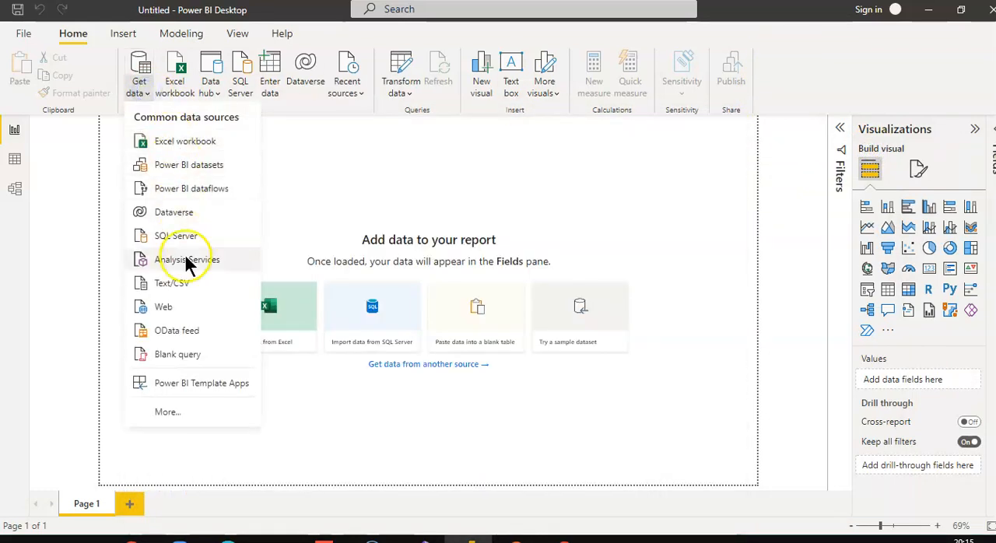
pyautogui.click(172, 283)
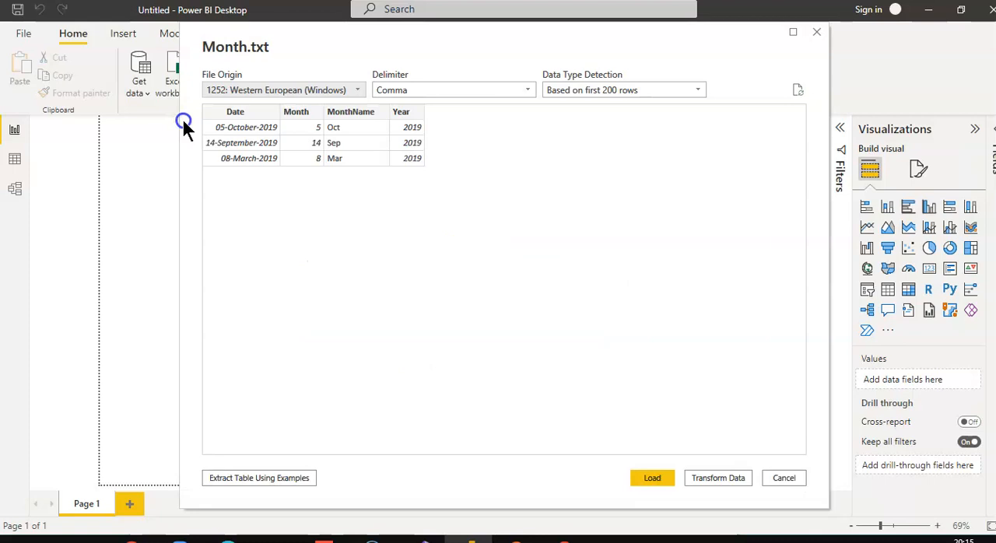
pyautogui.click(653, 478)
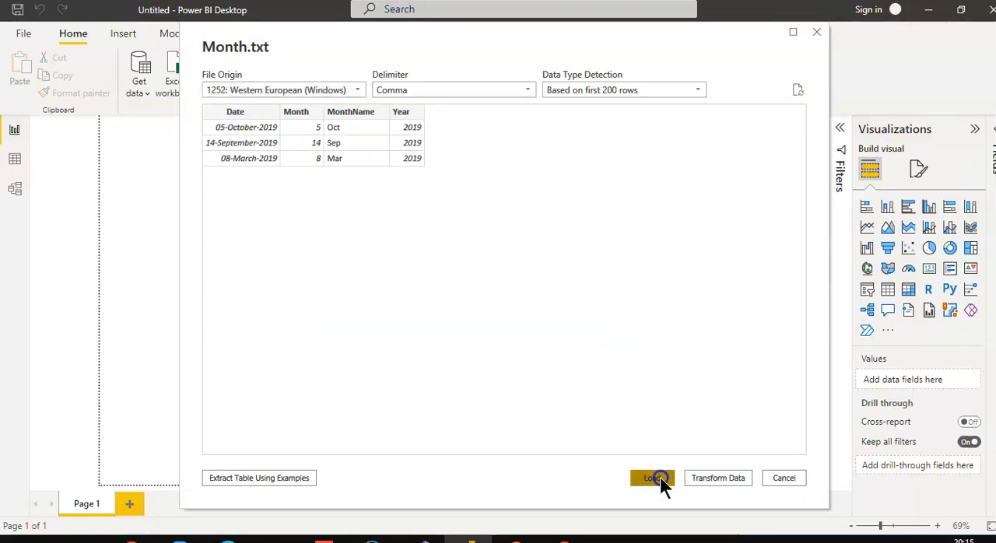
pyautogui.click(652, 478)
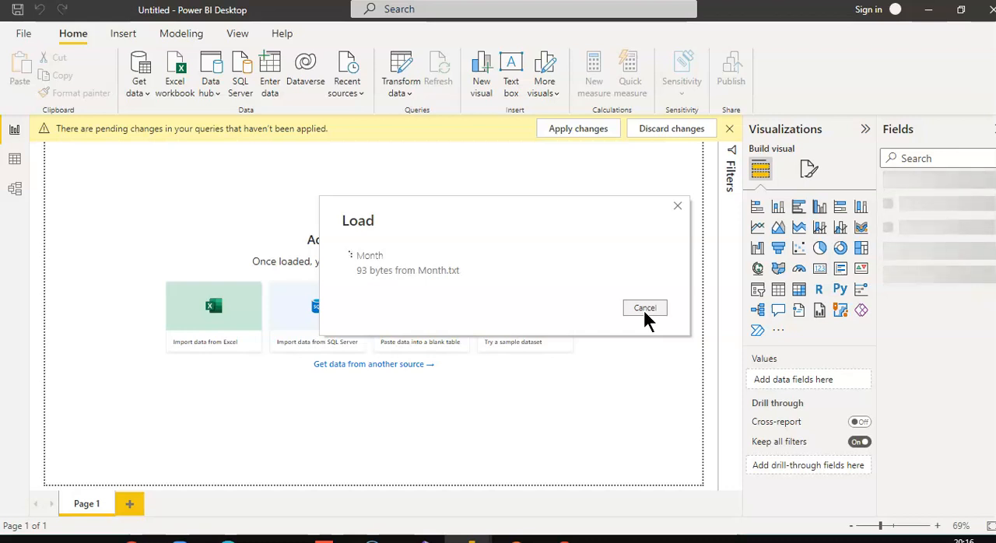
# Step: Review the Month query's Date, Month, MonthName and Year columns in Power Query Editor
pyautogui.click(645, 308)
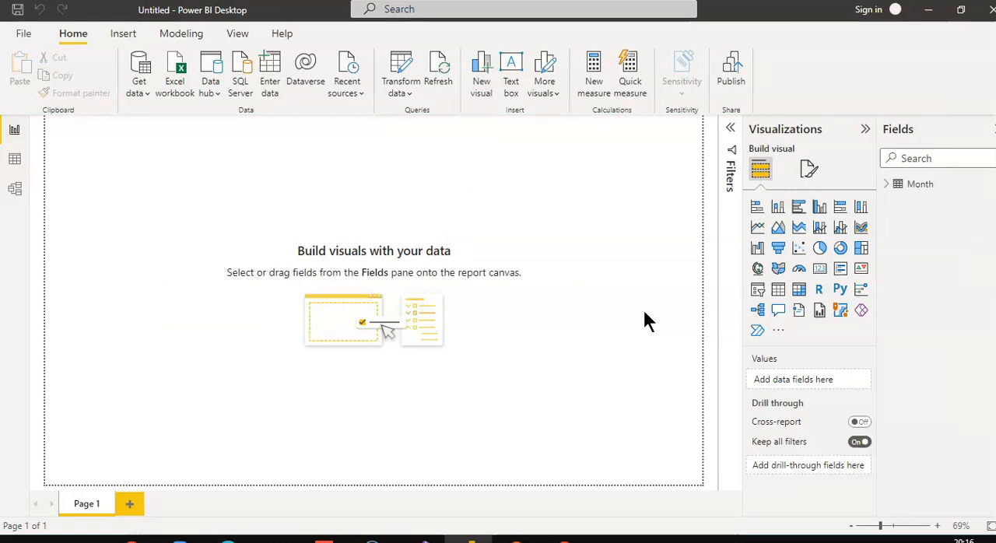
pyautogui.moveTo(139, 74)
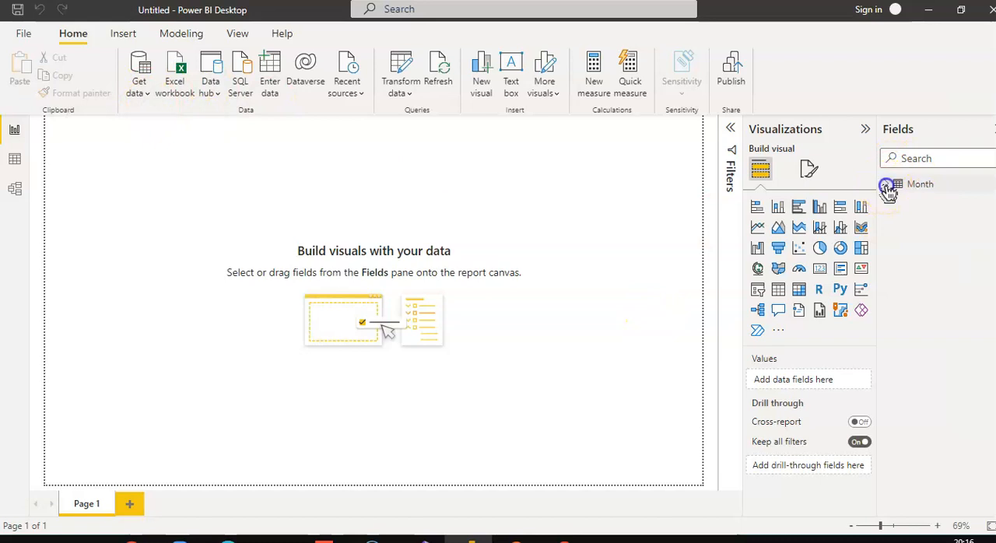
pyautogui.rightClick(921, 184)
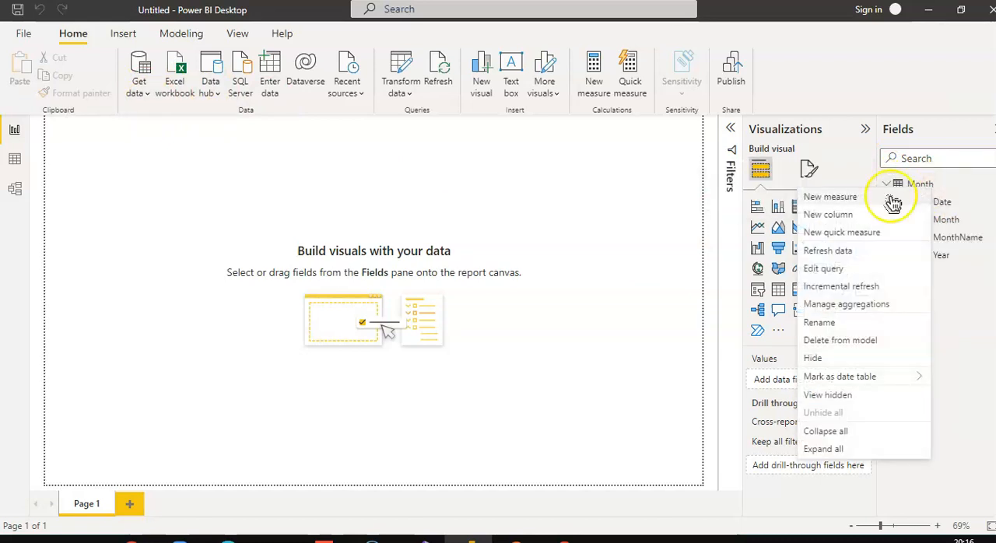
pyautogui.click(823, 268)
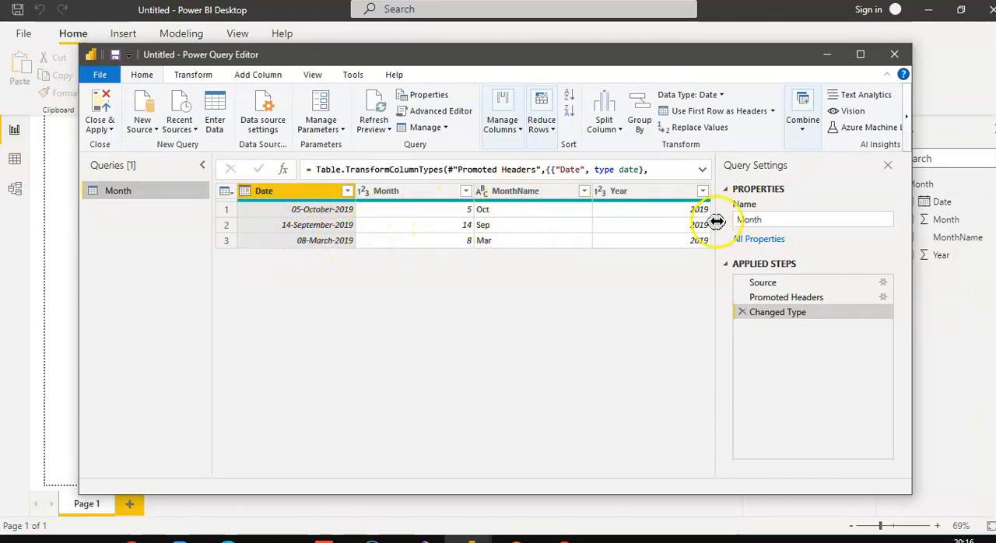
pyautogui.moveTo(895, 55)
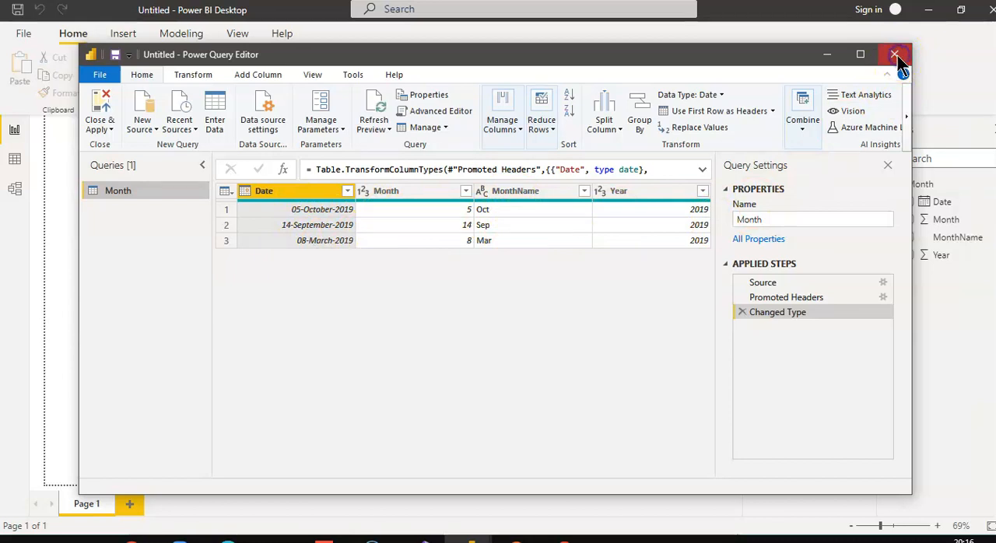
pyautogui.click(896, 55)
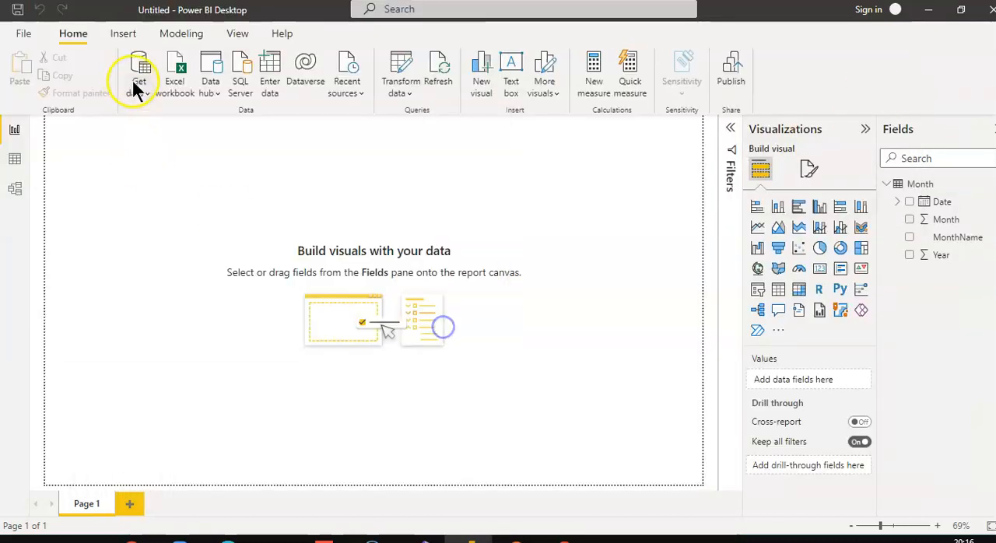
# Step: Import Revenue.txt via Text/CSV, check its Changed Type step, and close the editor
pyautogui.click(138, 70)
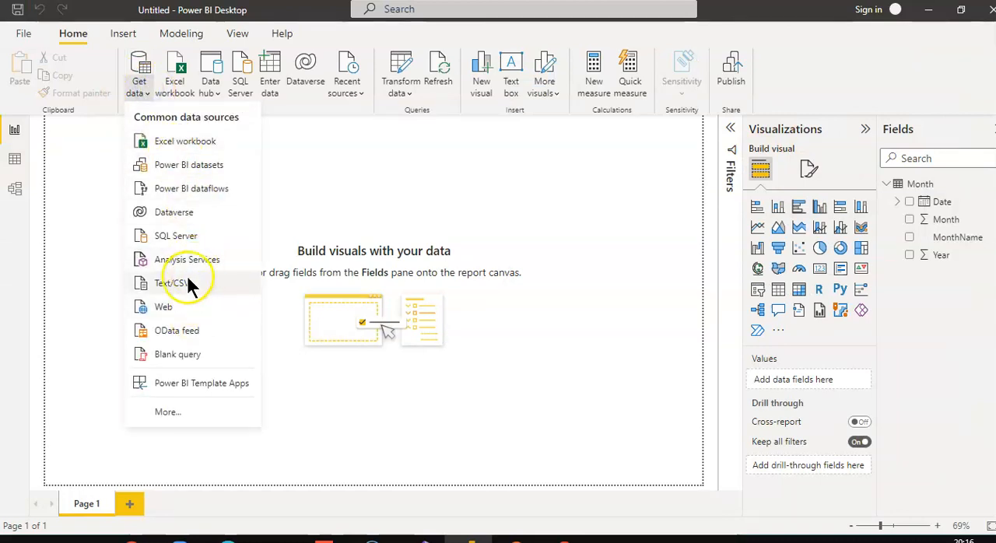
pyautogui.click(169, 283)
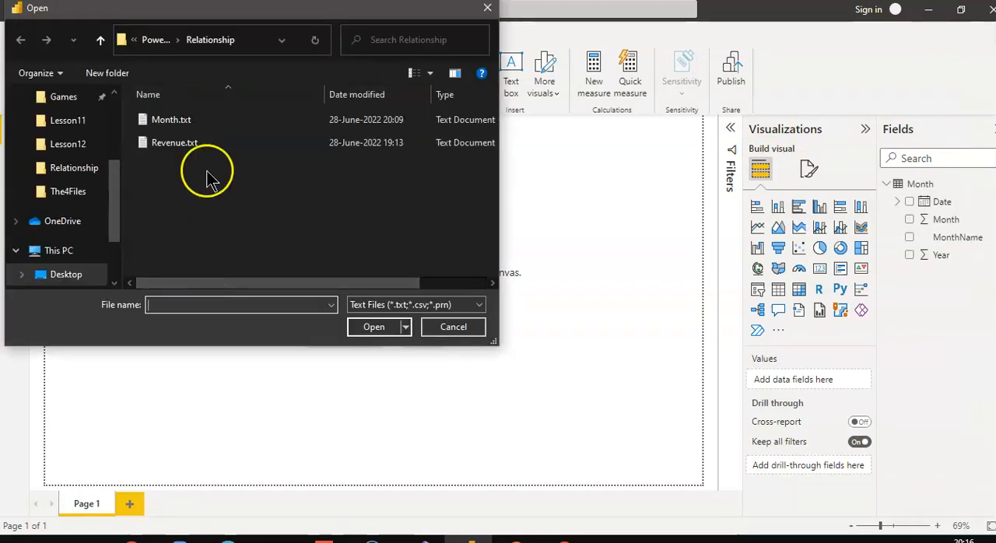
pyautogui.click(453, 326)
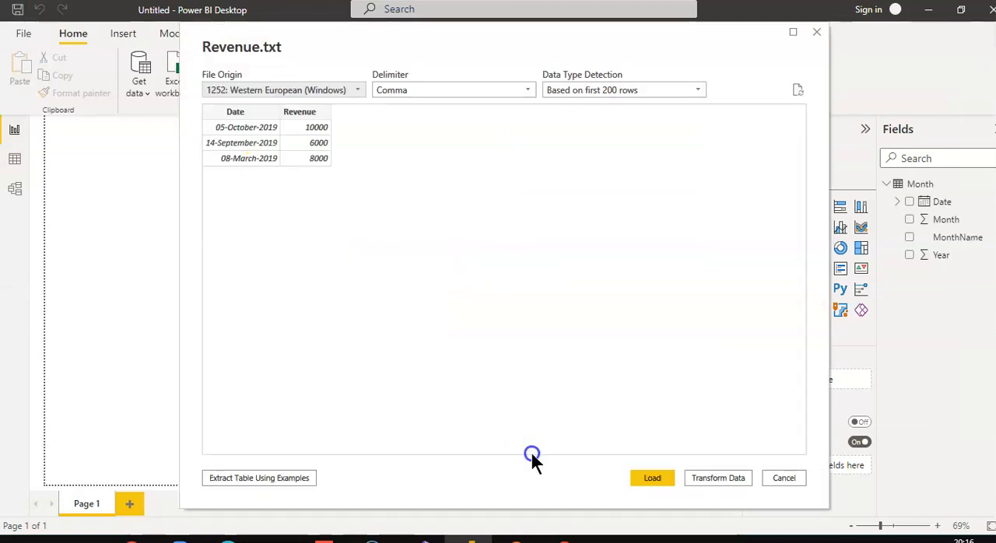
pyautogui.click(652, 478)
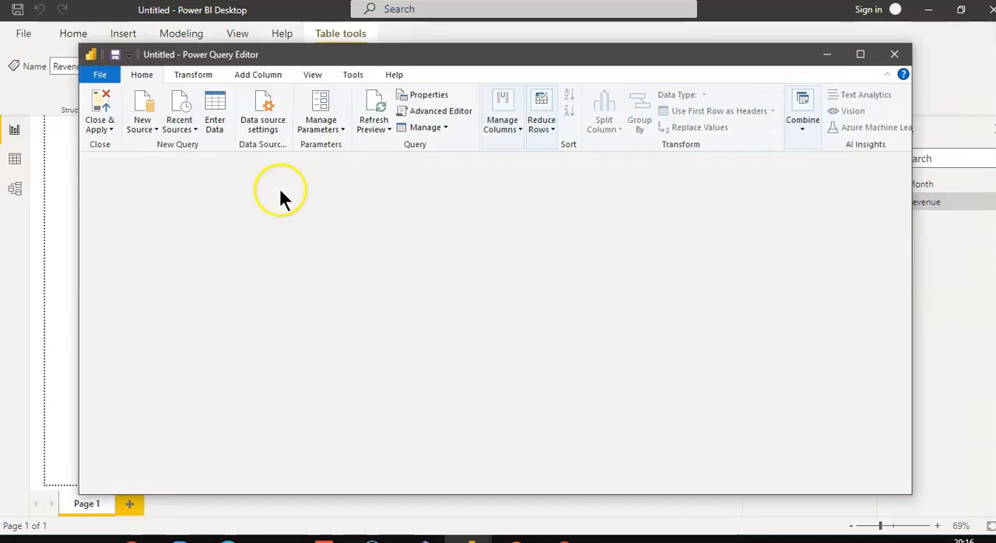
pyautogui.click(121, 208)
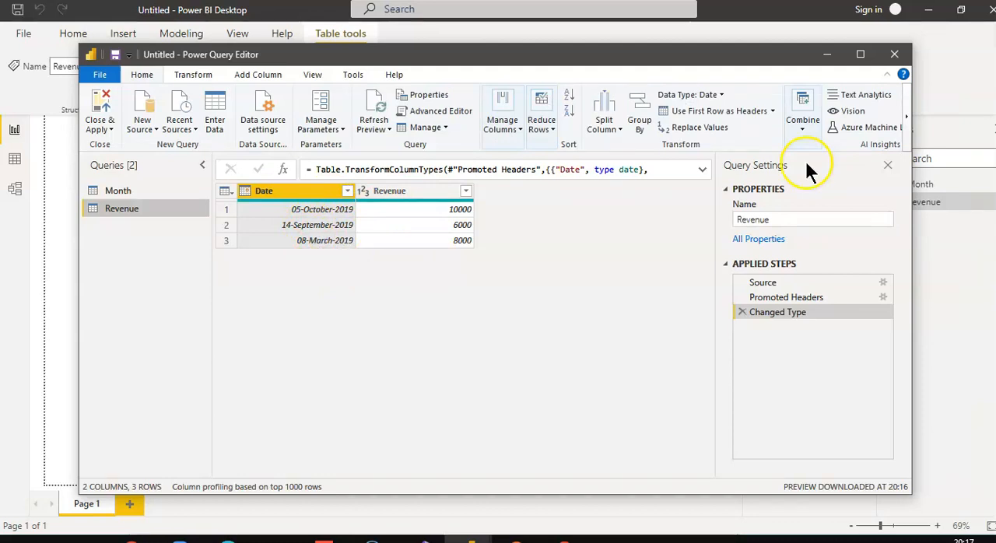
pyautogui.moveTo(896, 55)
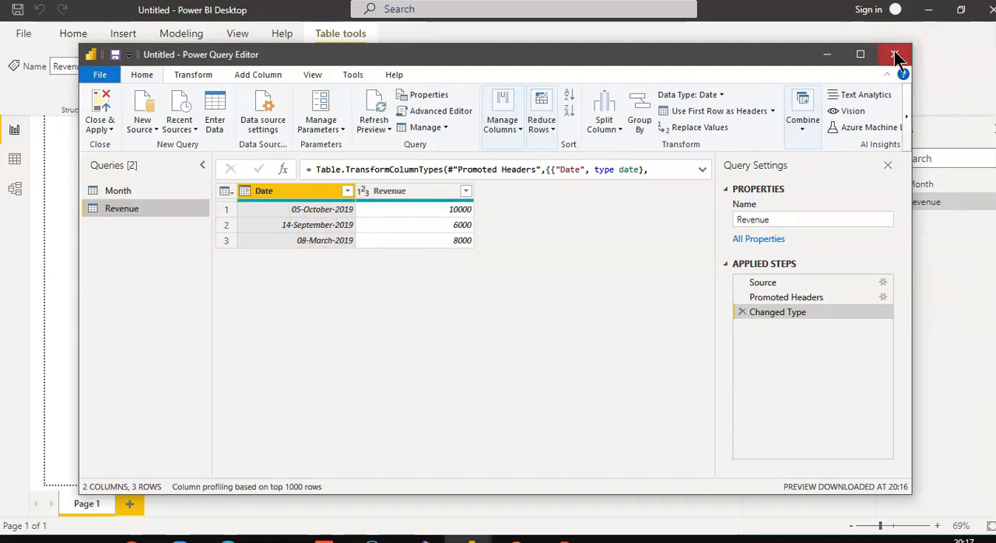
pyautogui.click(895, 54)
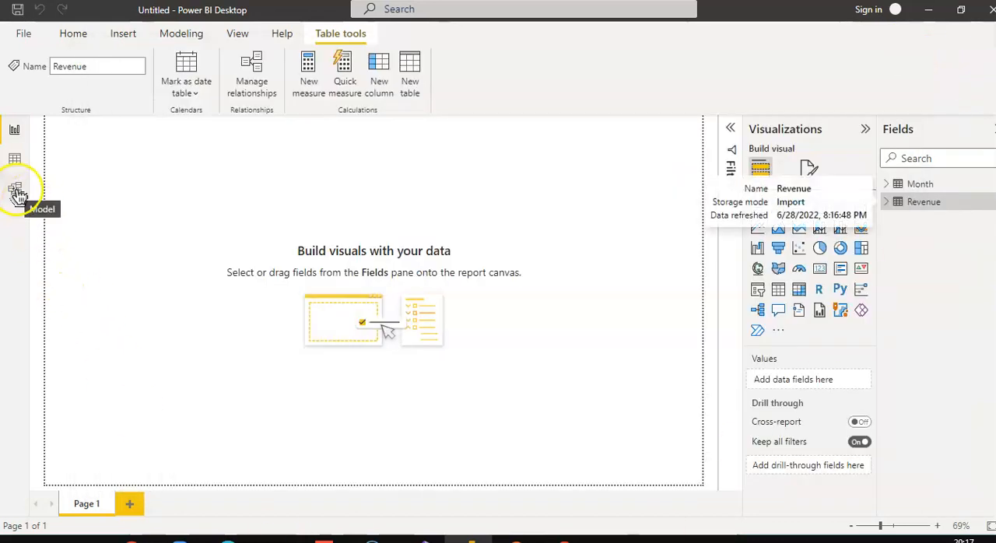
# Step: In Model view, set the Month–Revenue Date relationship to one-to-one, cross filter Both
pyautogui.click(14, 189)
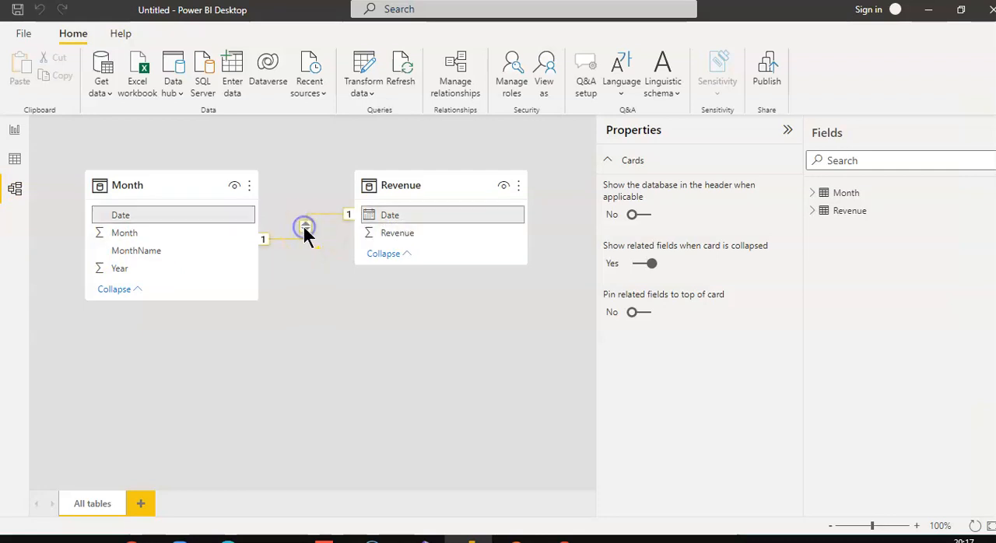
pyautogui.doubleClick(304, 228)
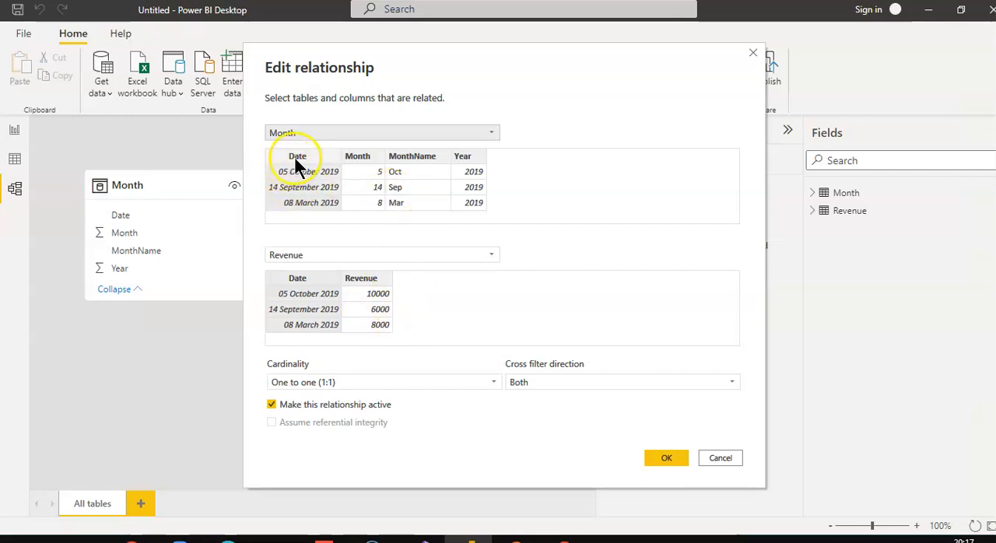
pyautogui.moveTo(310, 226)
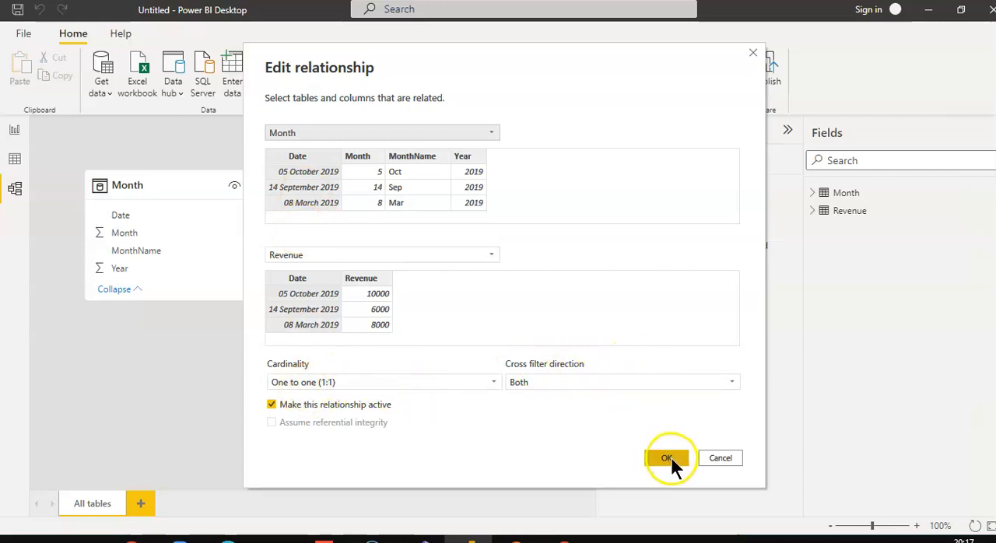
pyautogui.click(667, 457)
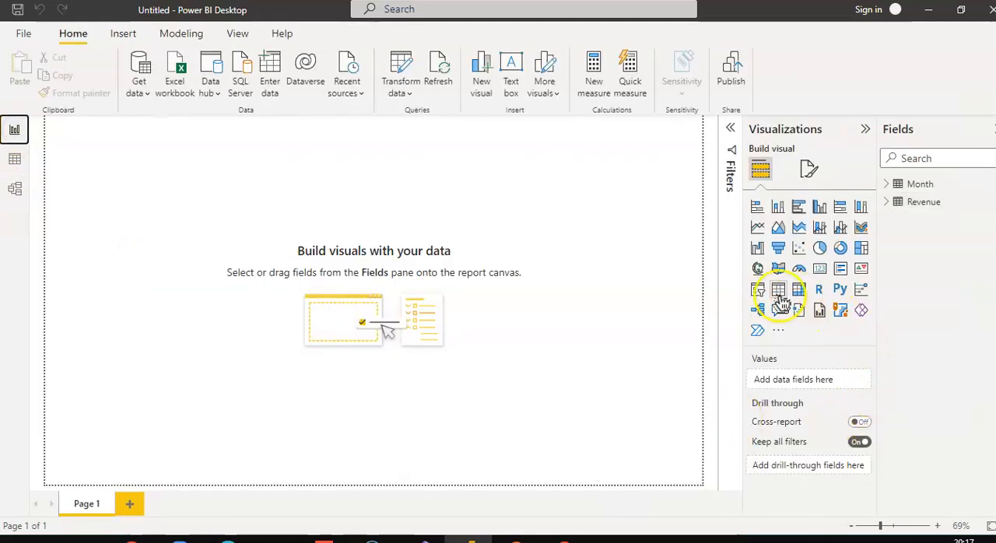
# Step: Add an empty table visual to the page and enlarge it in Focus mode
pyautogui.click(778, 289)
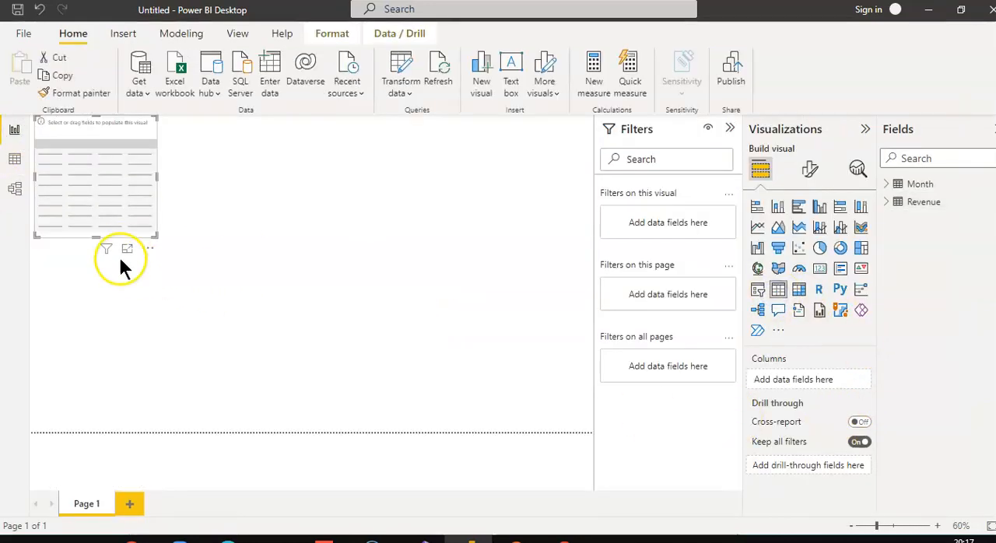
pyautogui.click(127, 248)
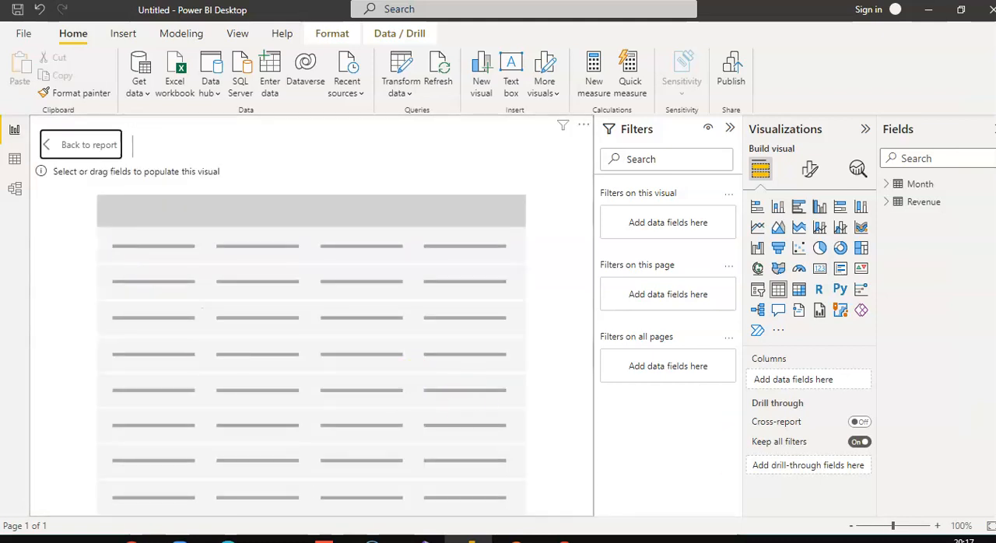
pyautogui.click(886, 184)
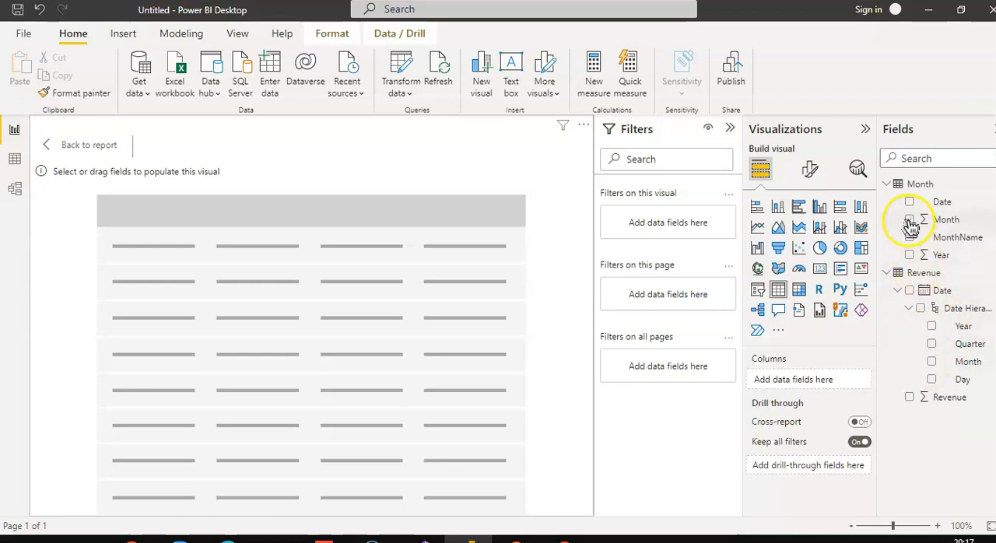
# Step: Fill the table with Revenue and MonthName, replacing Month: Mar 8000, Oct 10000, Sep 6000
pyautogui.click(909, 219)
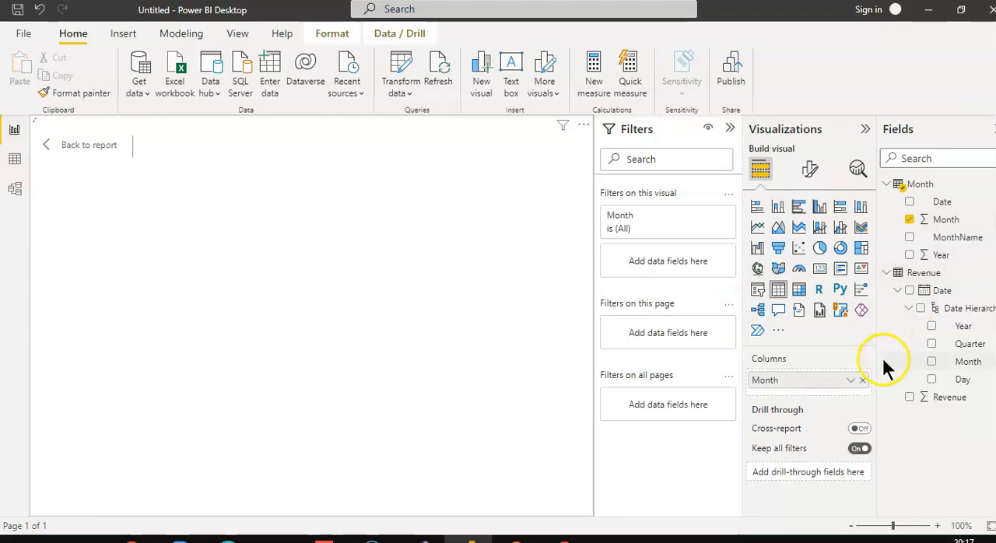
pyautogui.click(910, 397)
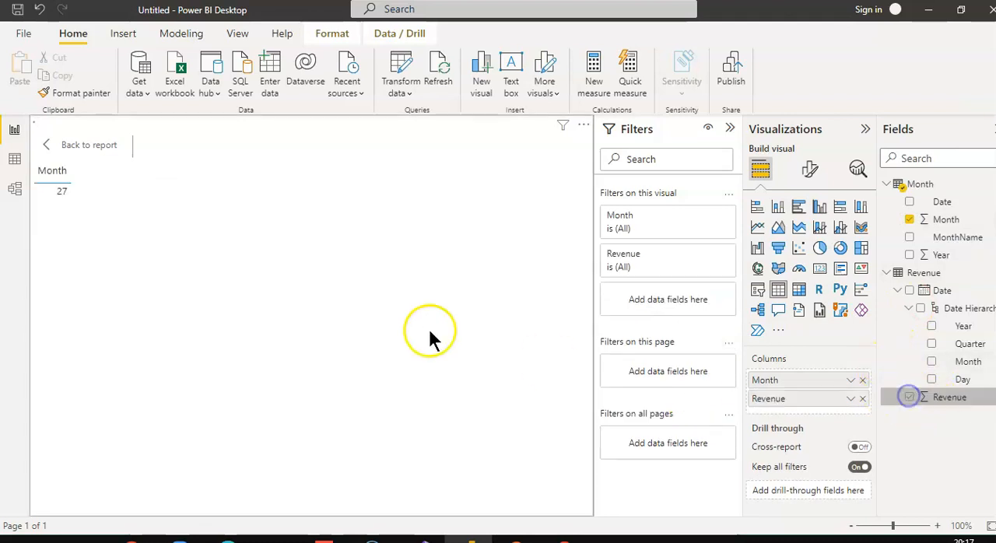
pyautogui.click(910, 397)
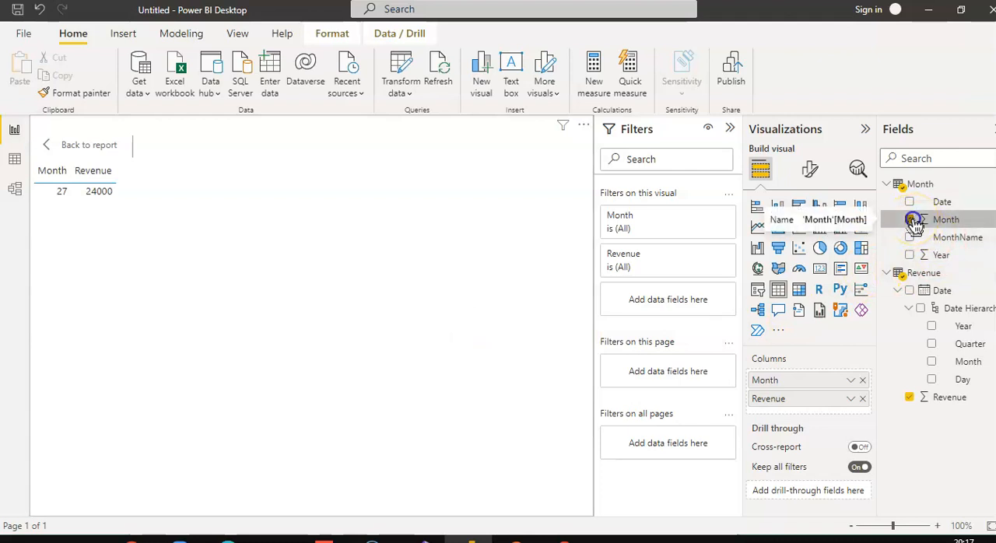
pyautogui.click(910, 219)
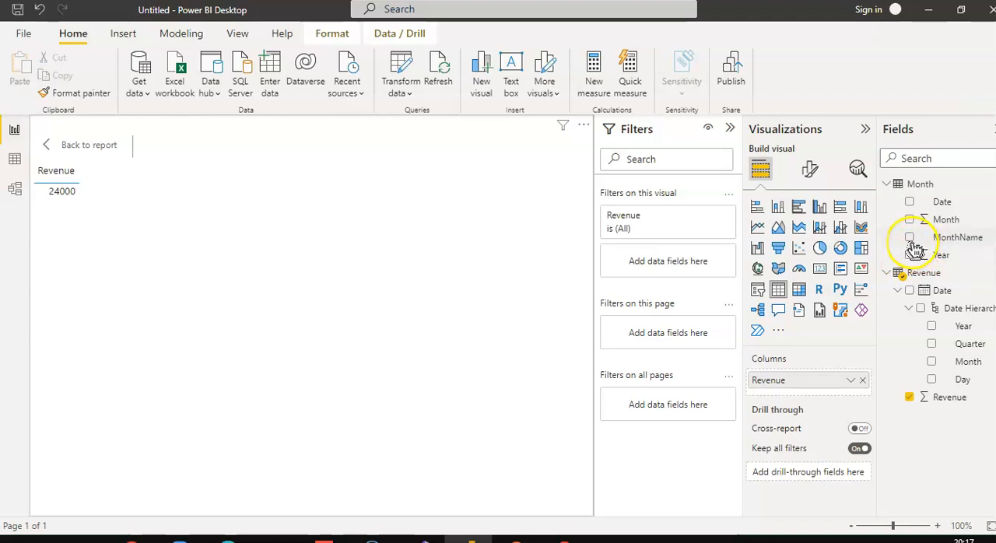
pyautogui.click(909, 237)
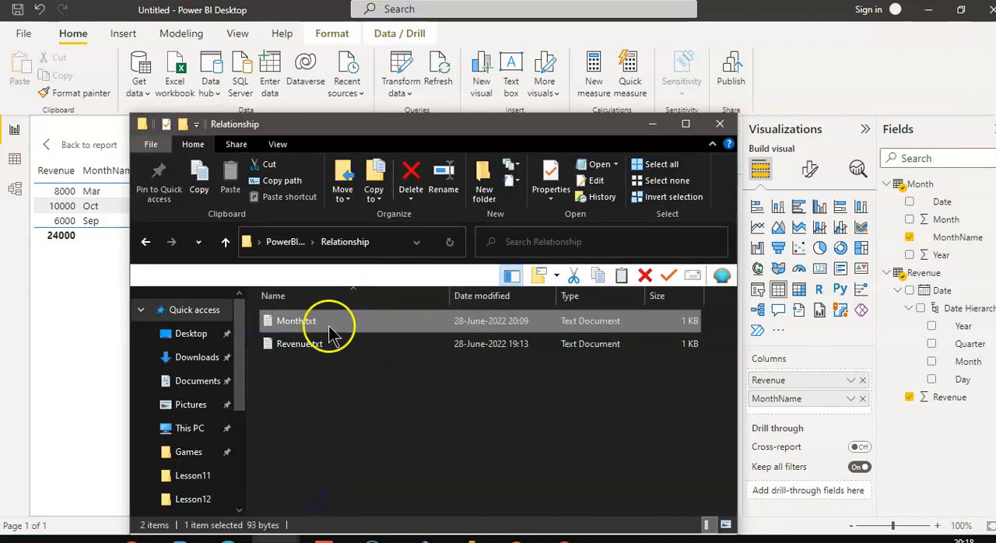
# Step: Check Month.txt, then add the Month table's Date field to the table visual
pyautogui.doubleClick(294, 321)
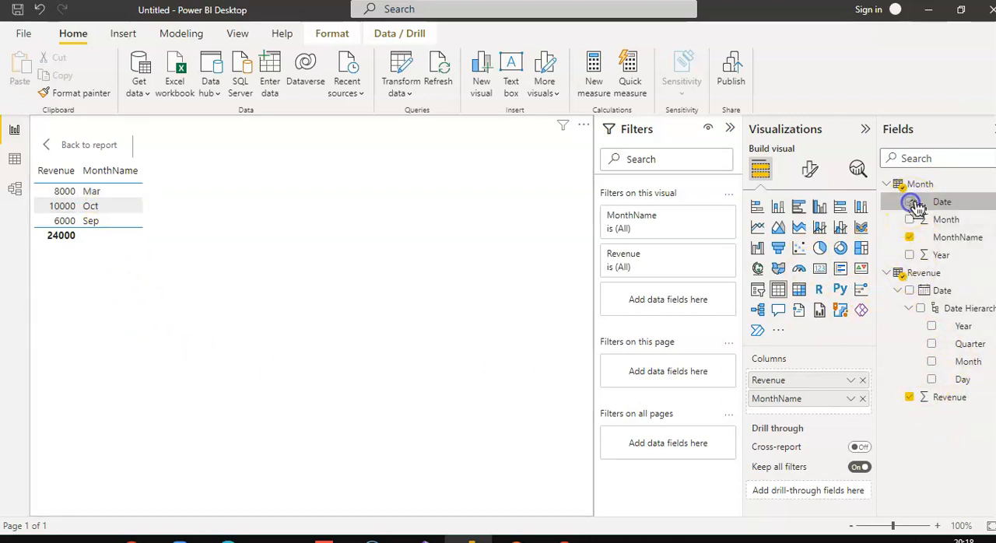
pyautogui.click(909, 202)
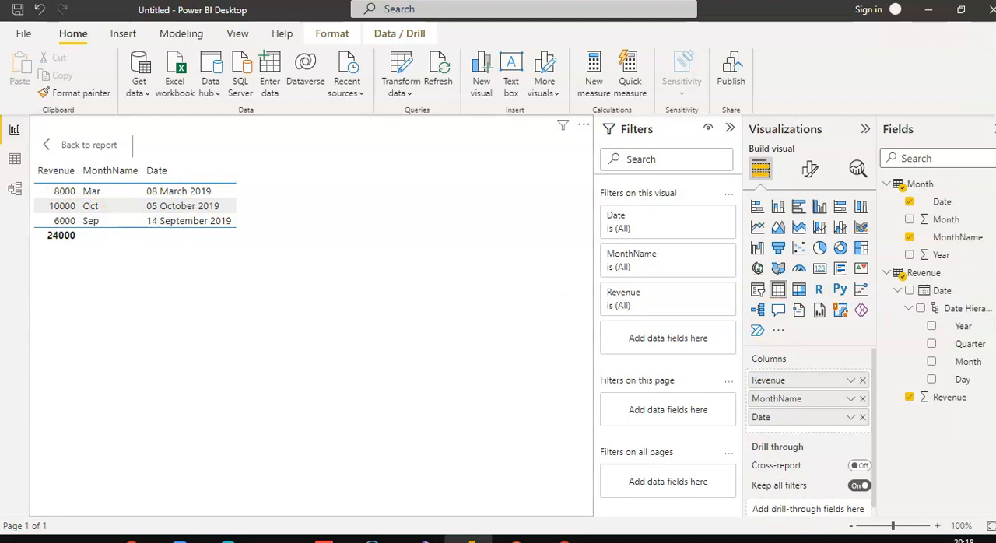
pyautogui.moveTo(191, 221)
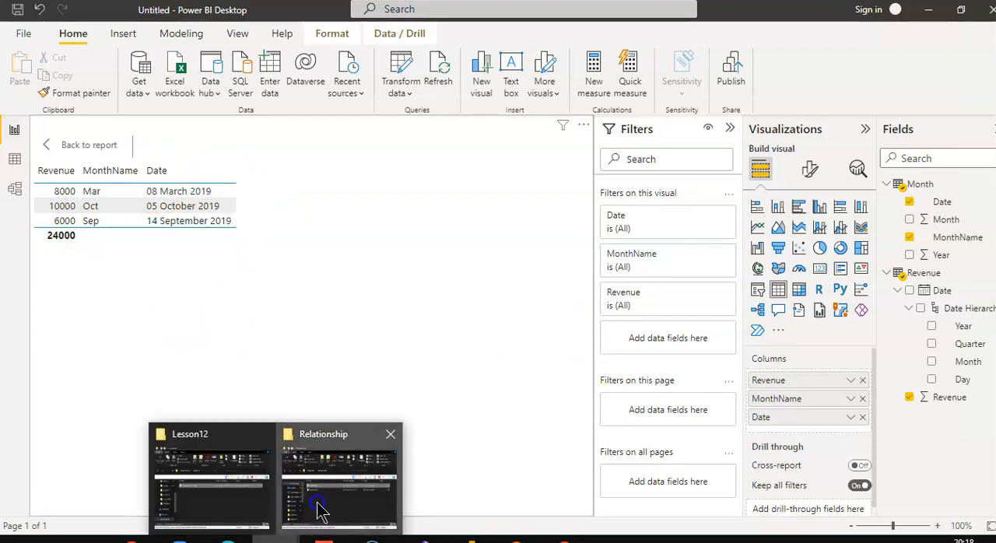
# Step: Open Revenue.txt from the Relationship folder and select the first date's day number
pyautogui.click(339, 479)
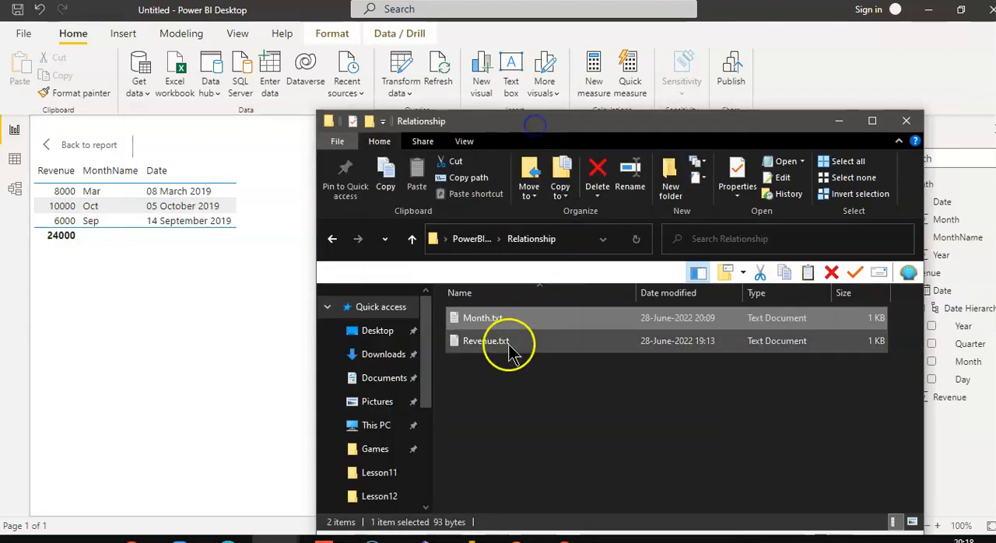
pyautogui.doubleClick(485, 341)
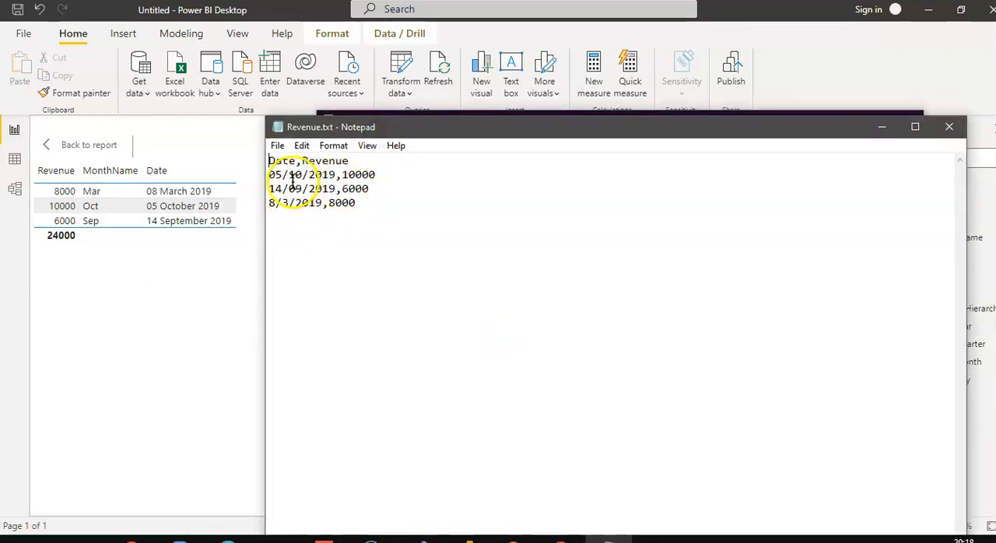
pyautogui.doubleClick(275, 175)
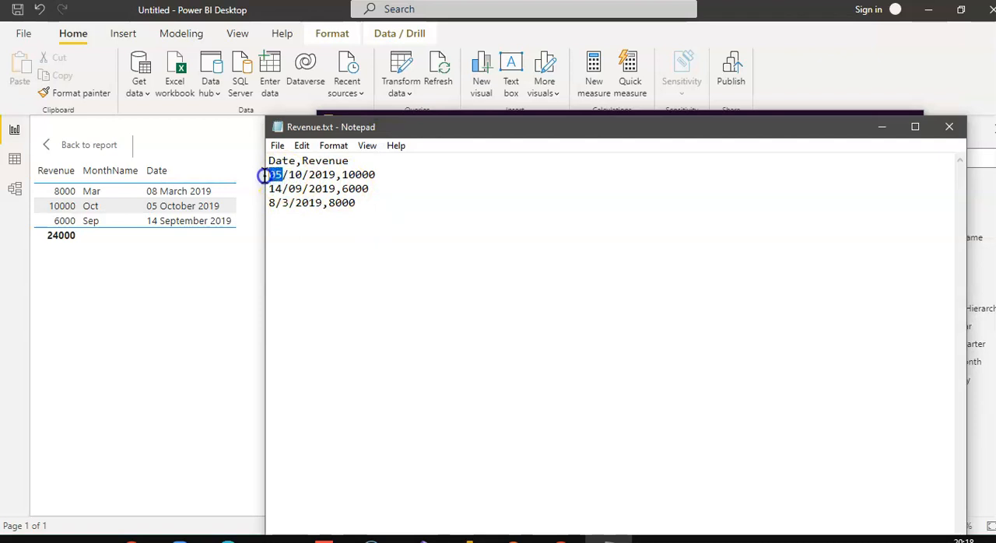